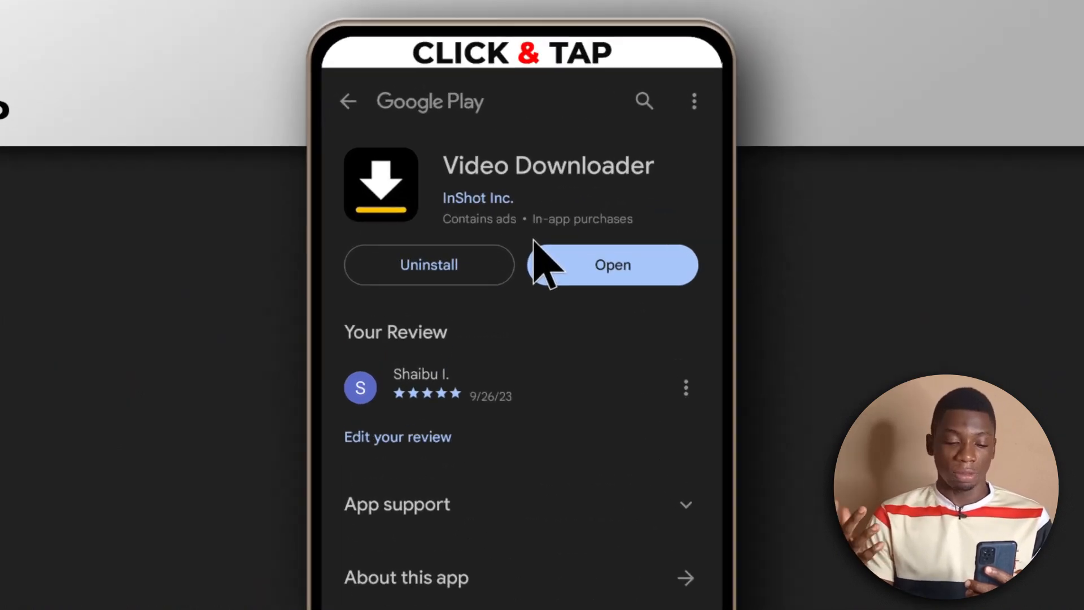
mouse_move(491, 201)
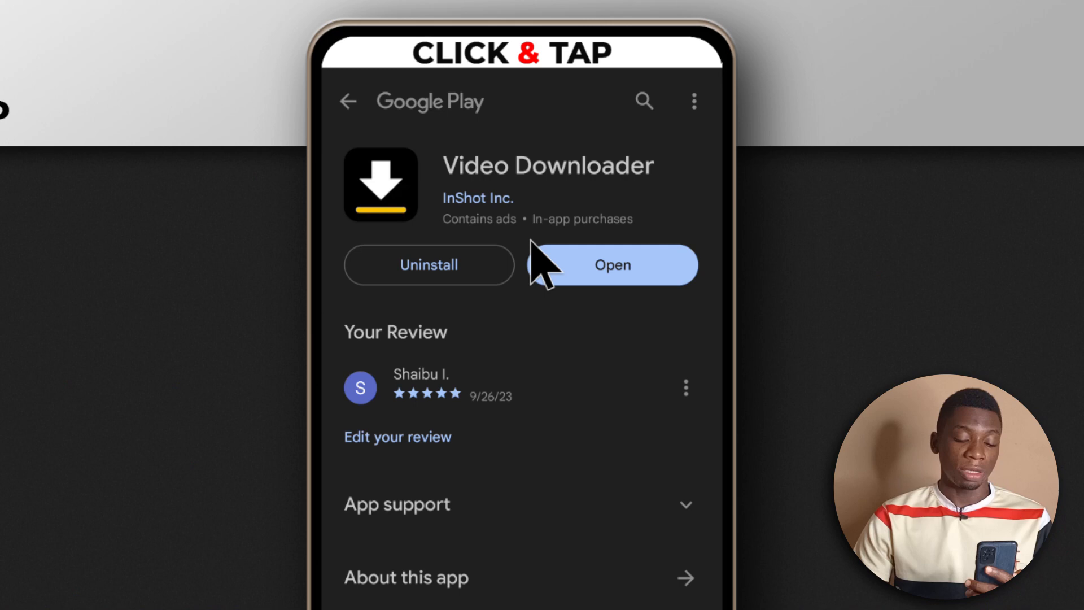
mouse_move(566, 345)
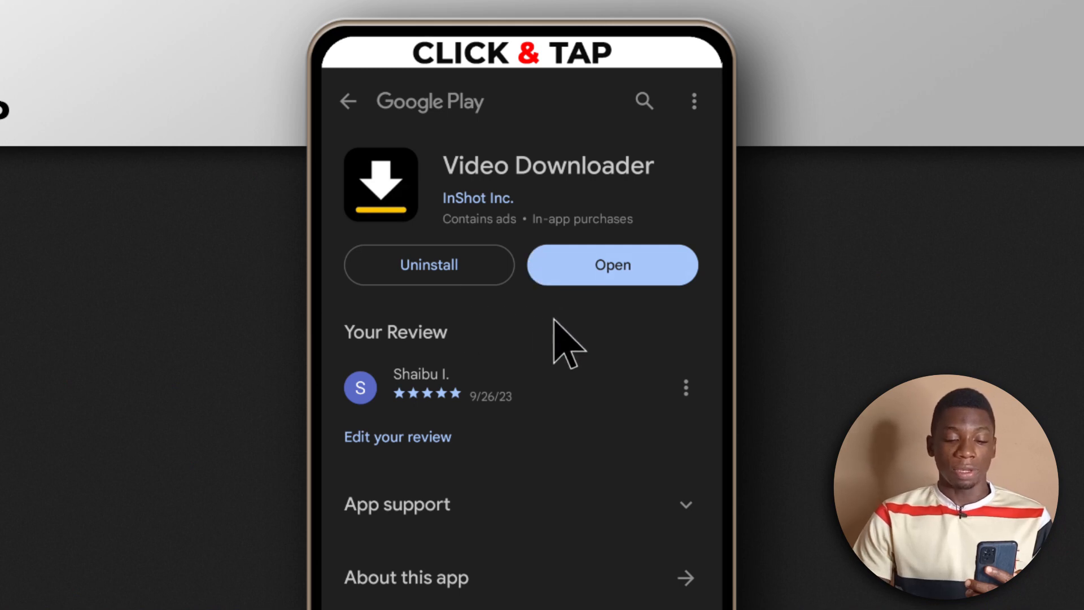
mouse_move(540, 312)
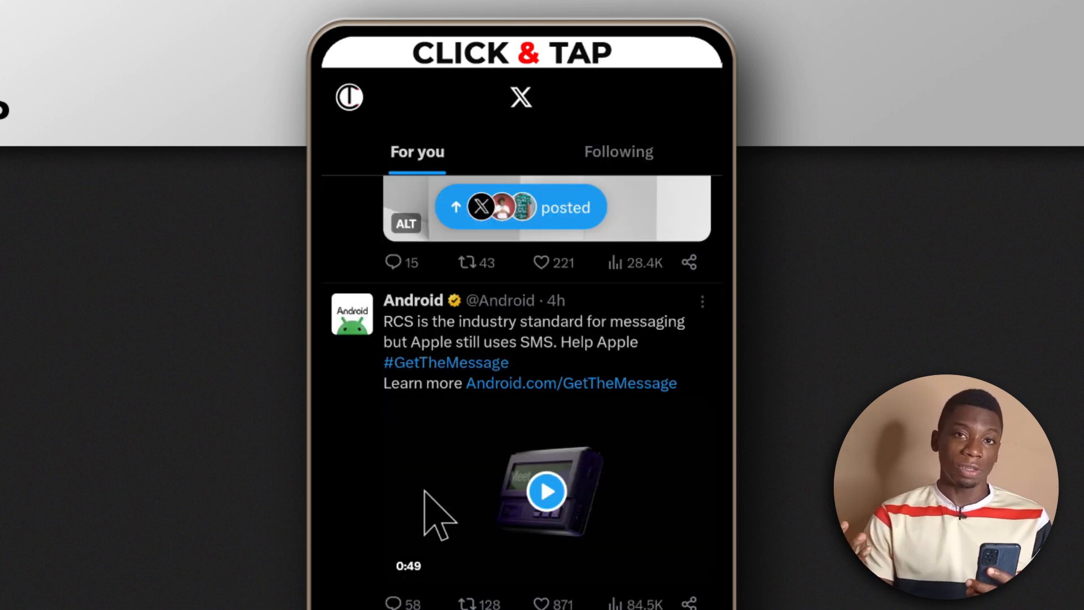
Share the Android post with the 0:49 video from X via Share to Video Downloader
scroll("down", 3)
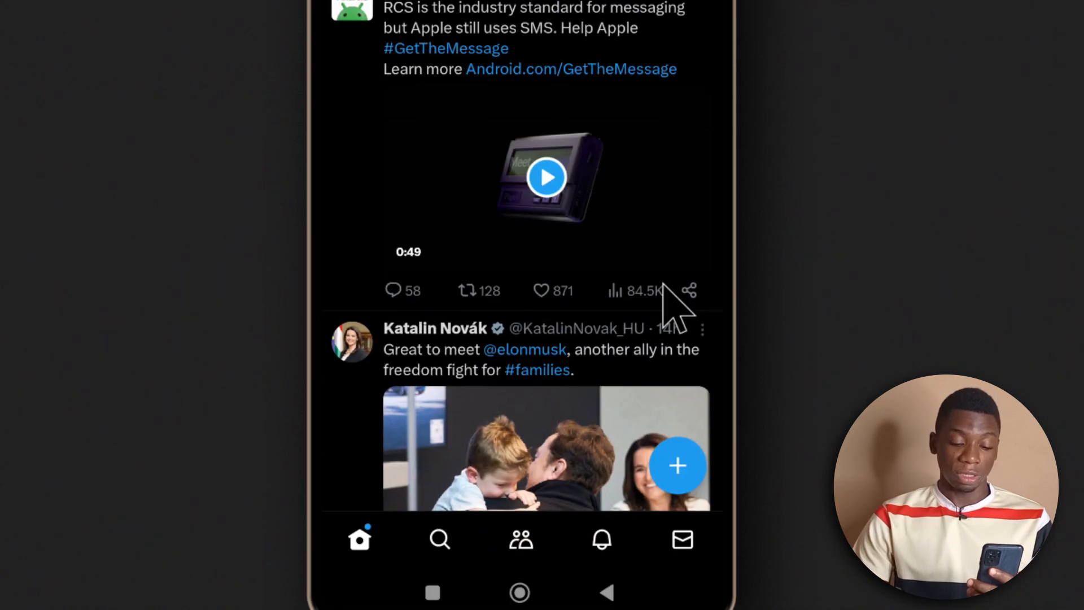
scroll("down", 3)
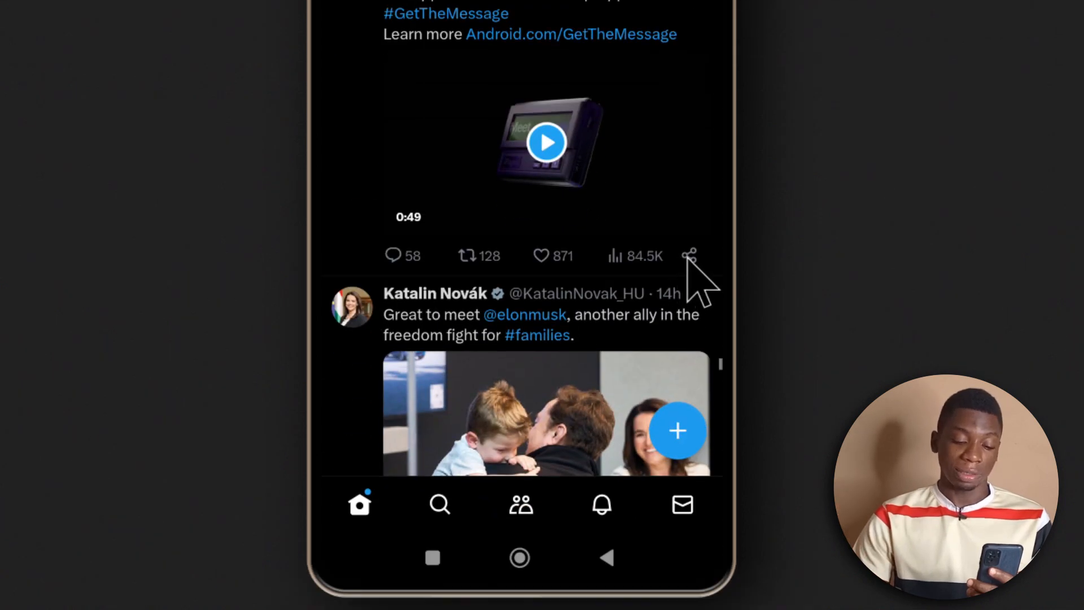
left_click(688, 255)
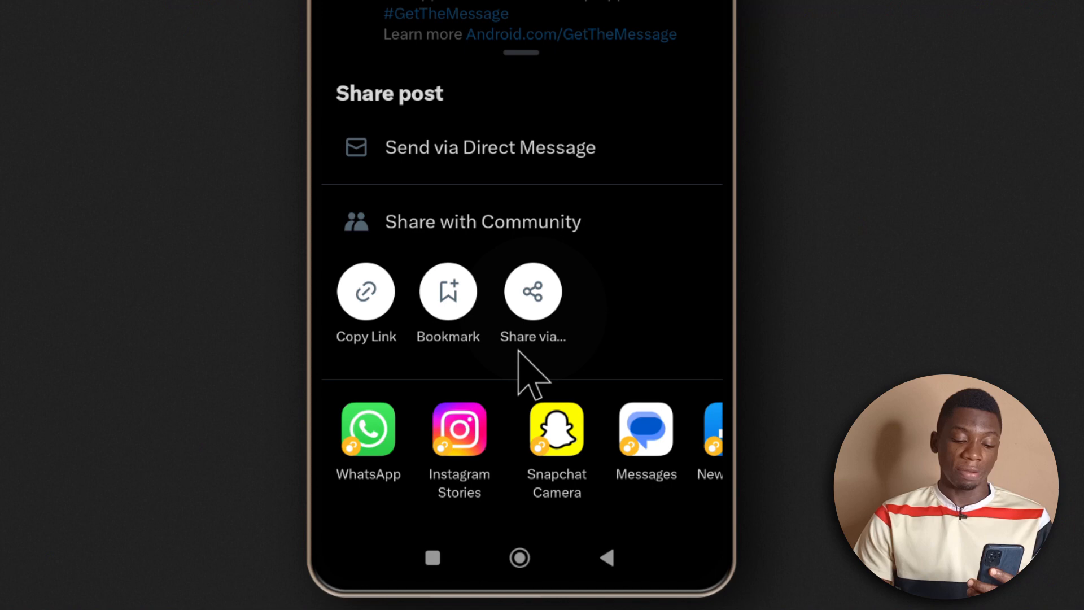
left_click(531, 290)
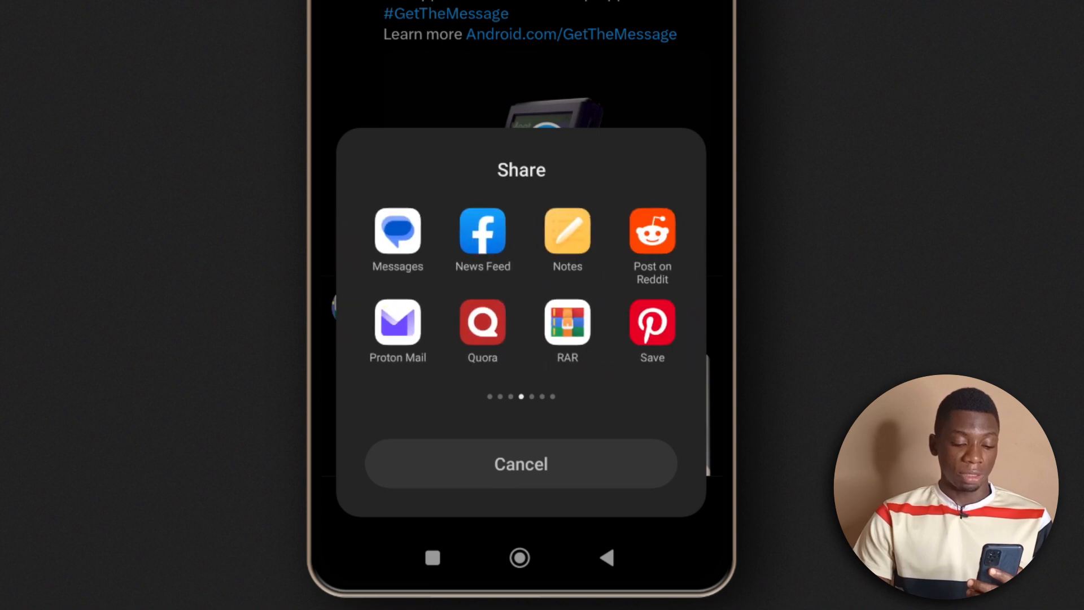
scroll("left", 3)
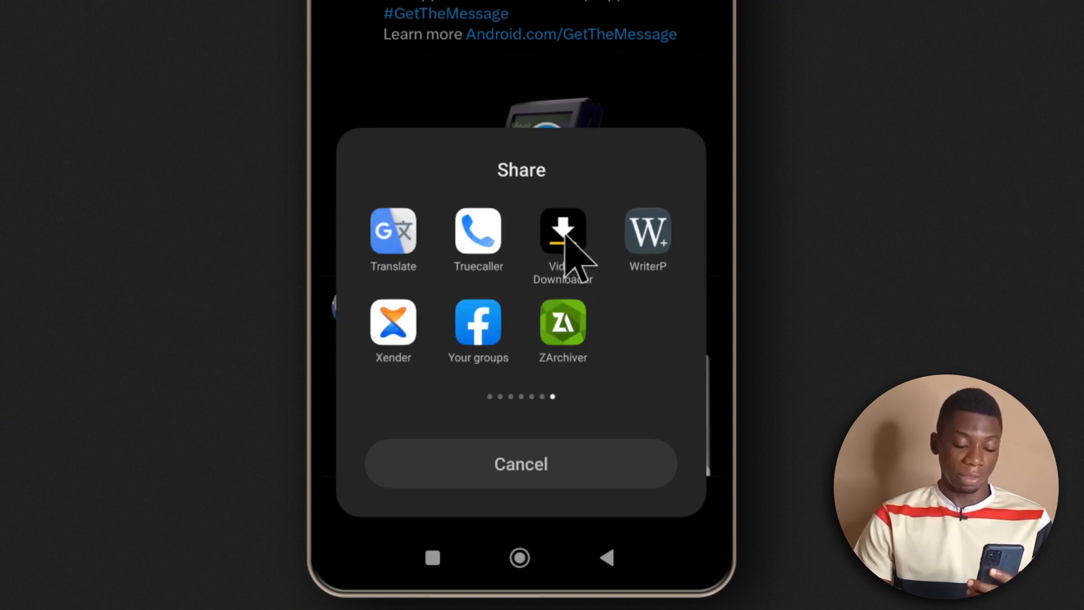
left_click(562, 230)
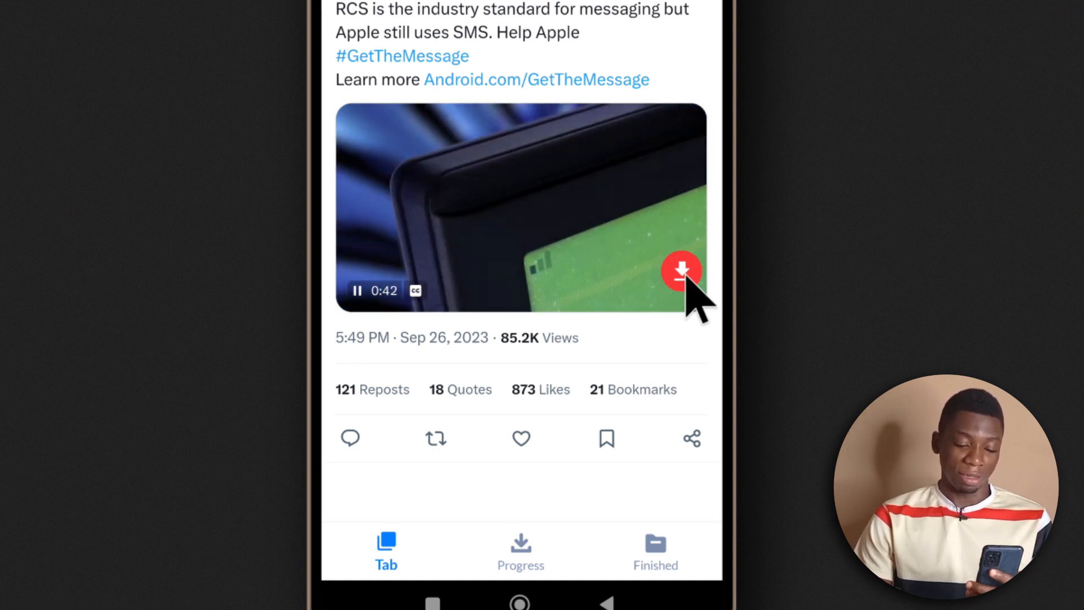
Bring up the quality sheet for the playing video with 240P 3.23 MB selected
left_click(682, 270)
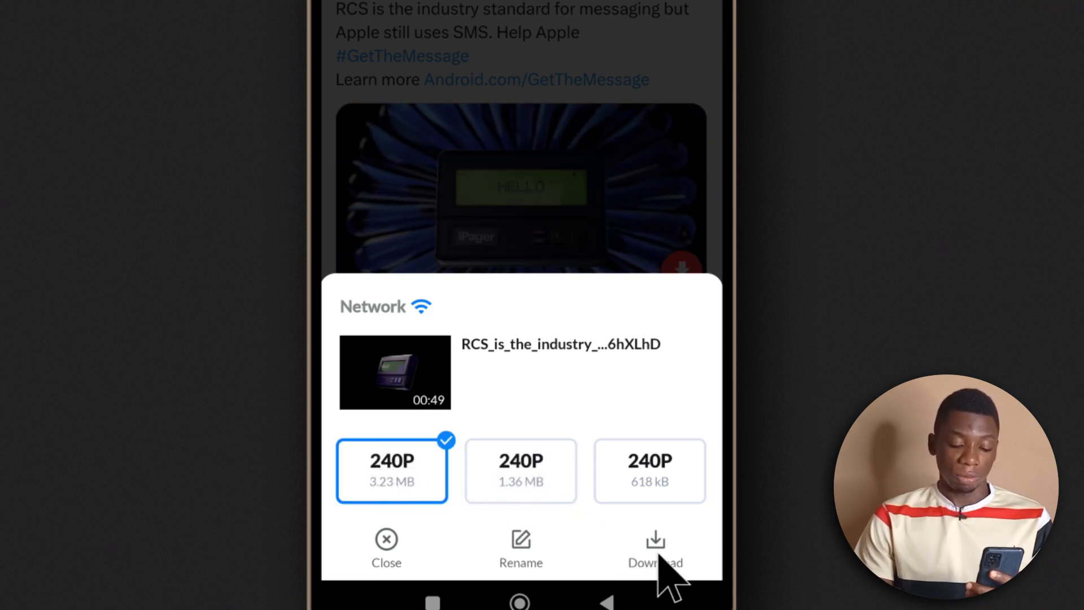
Download the 3.23 MB version and view the mp4 among the finished downloads
left_click(654, 547)
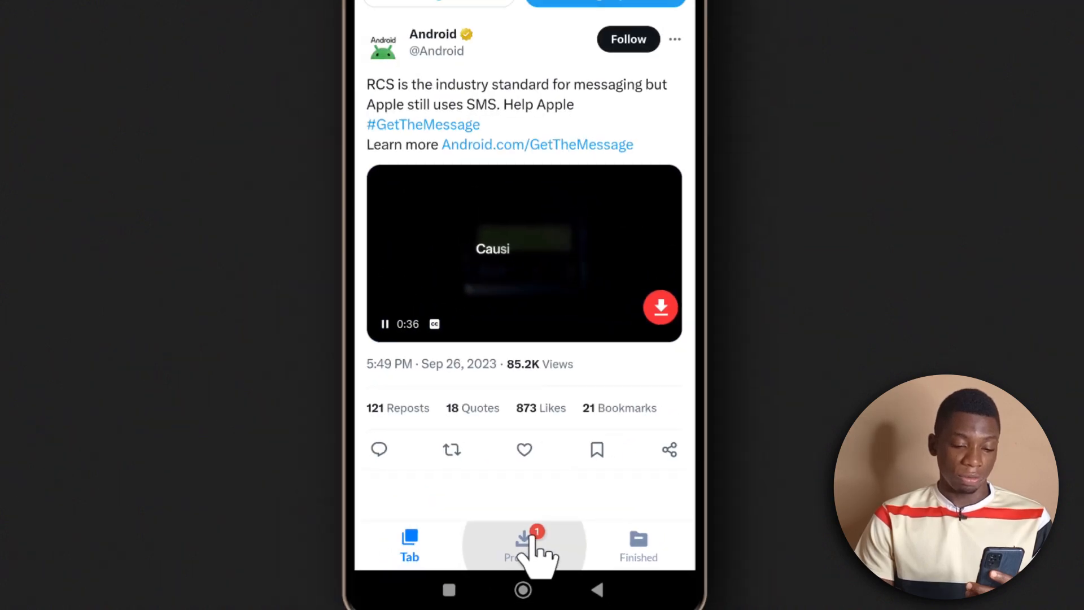
left_click(523, 545)
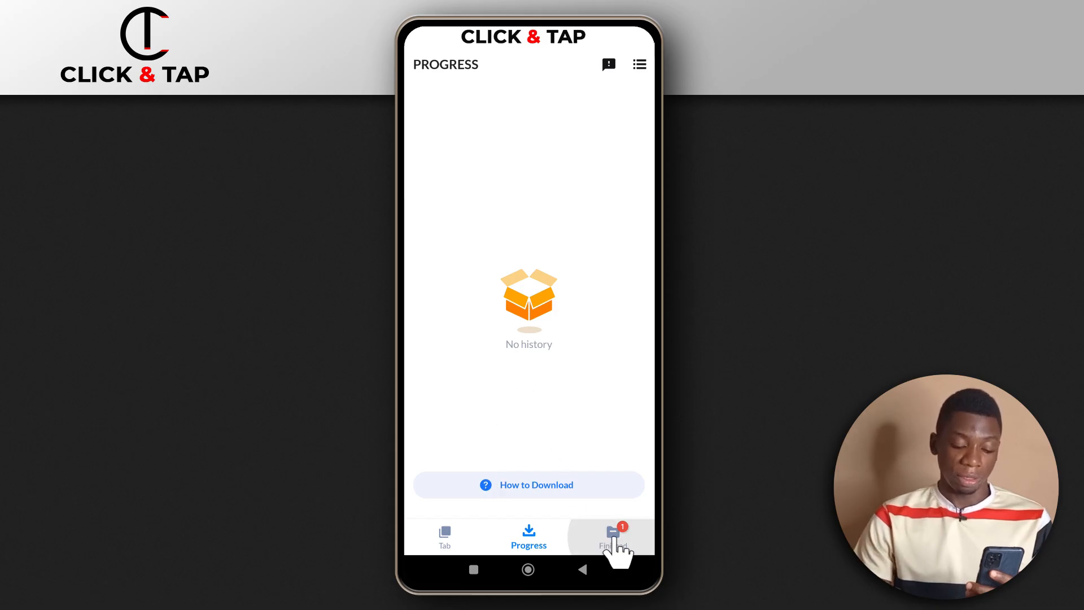
left_click(610, 537)
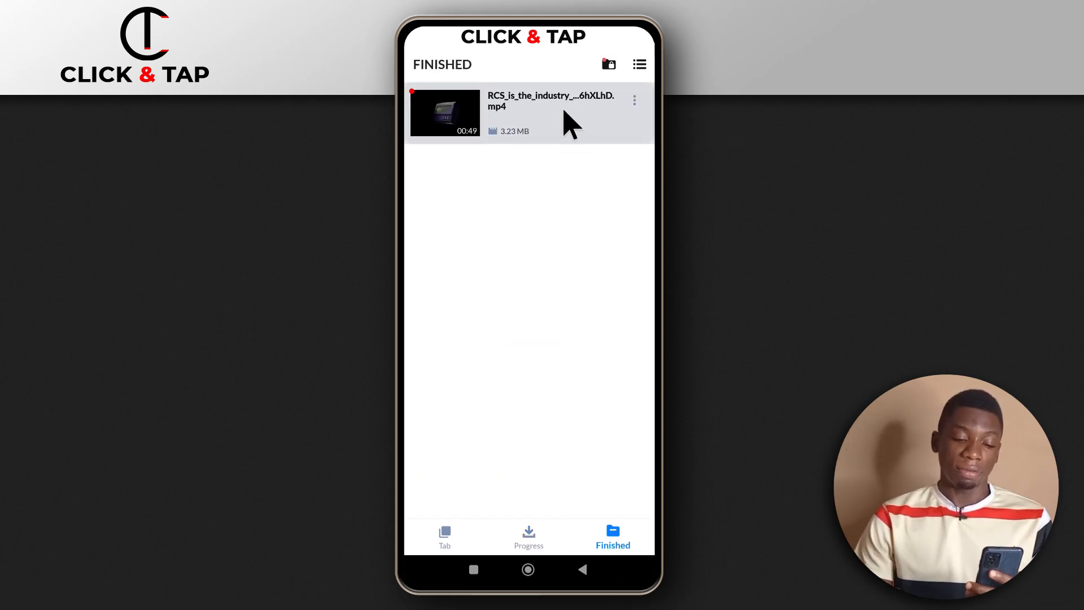